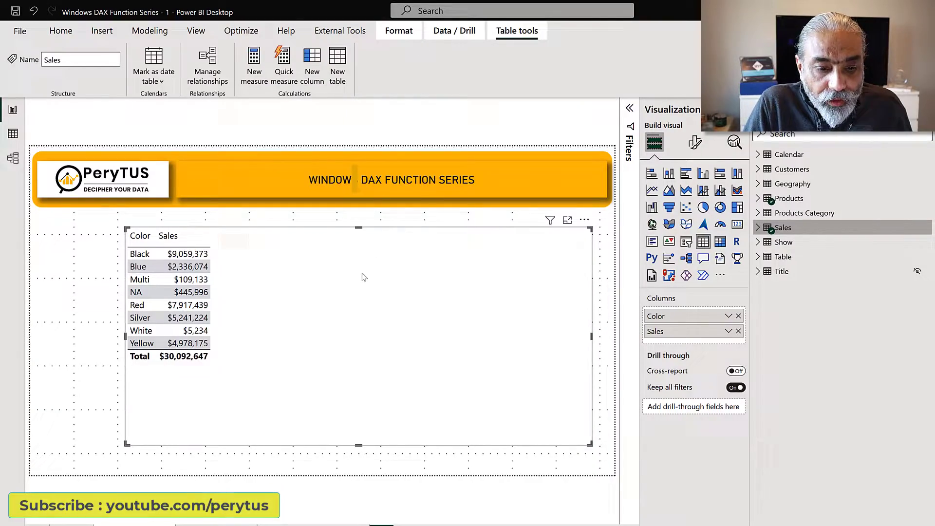
Start a new measure on the Sales table from the Data pane.
click(139, 235)
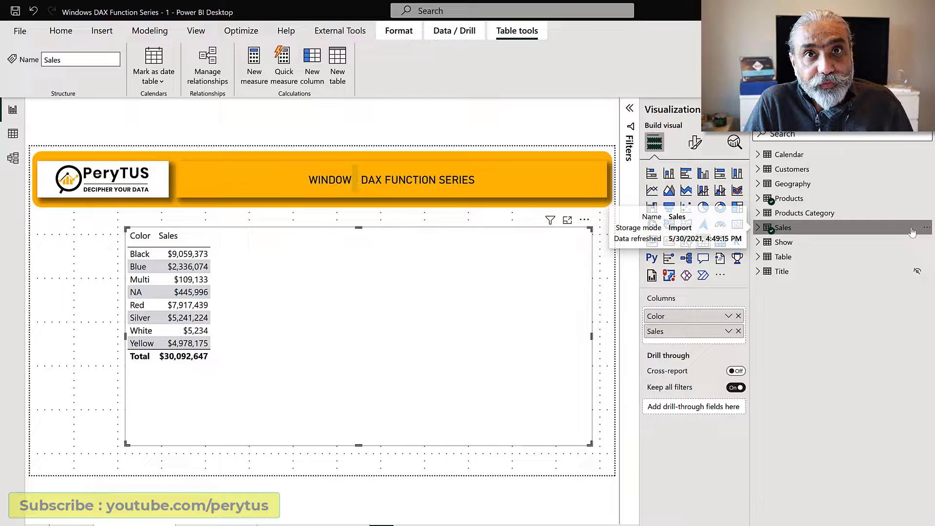
right_click(782, 227)
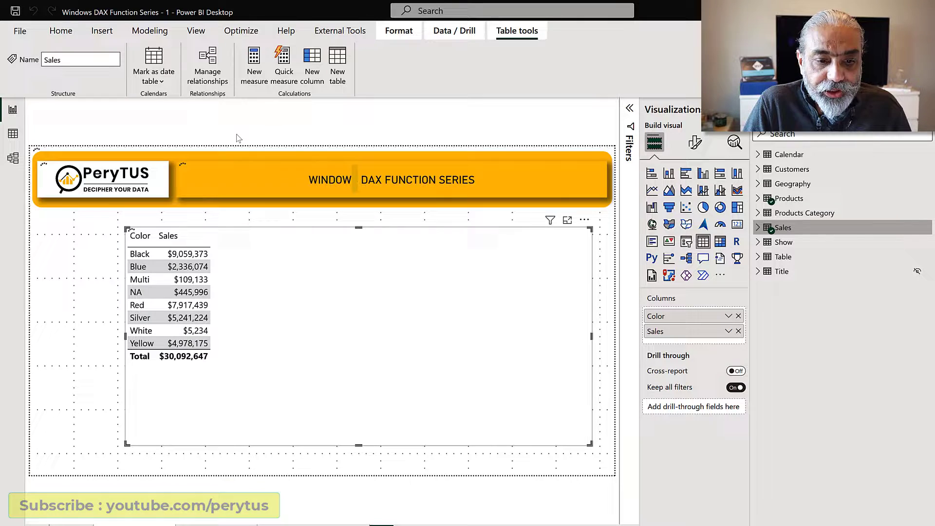
click(253, 65)
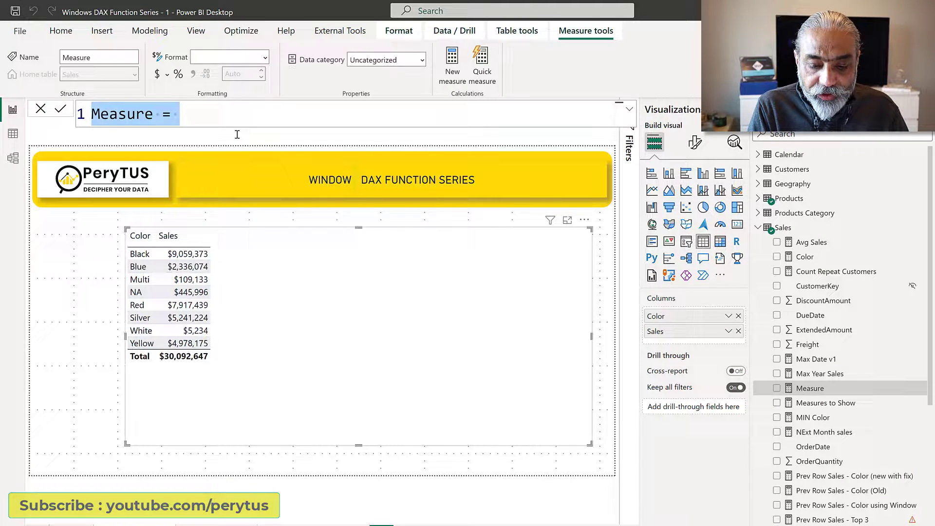
Write 'Offset Prev Row = CALCULATE( [Sales], OFFSET(' as the measure's opening formula.
text(Offset D)
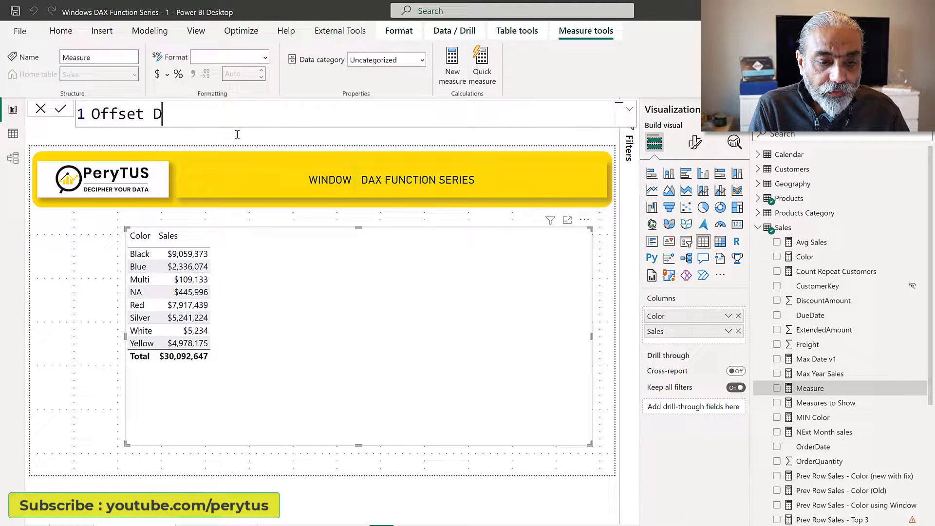
text(Prev Row =)
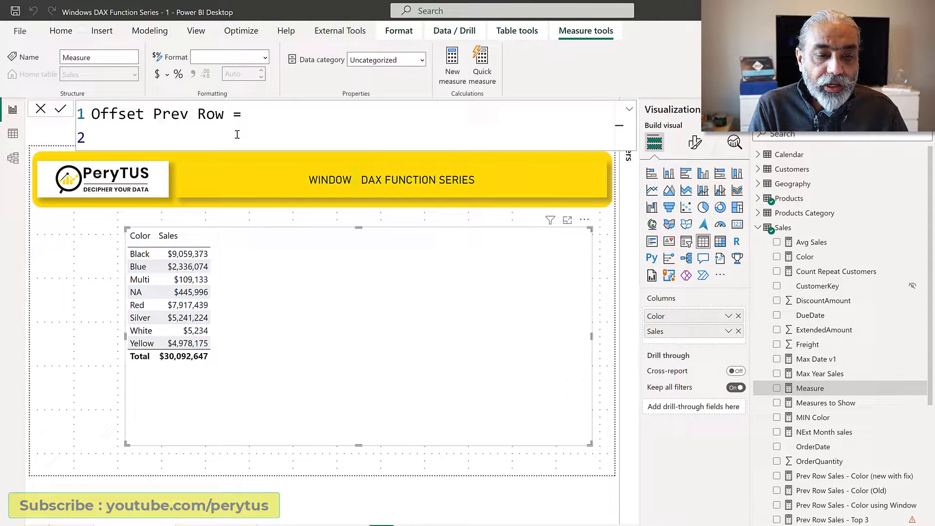
text(CALCULAE)
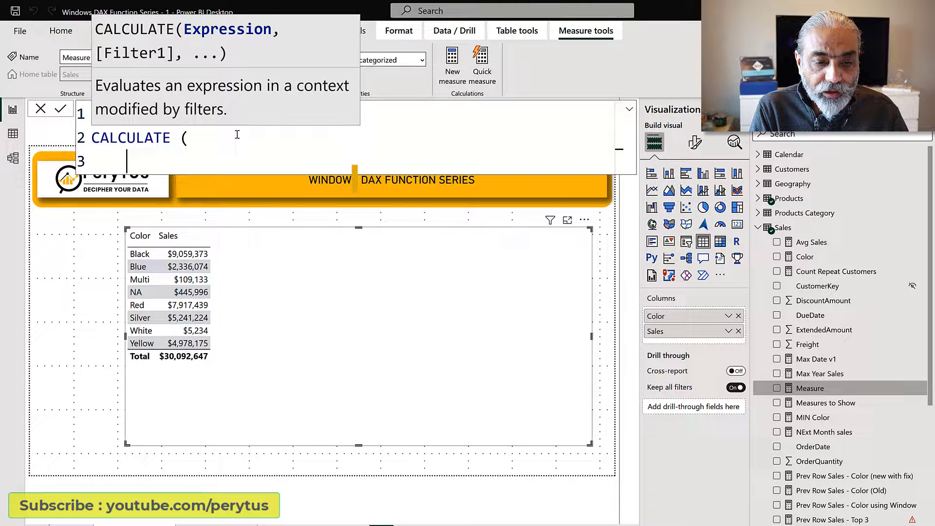
text([Sales],)
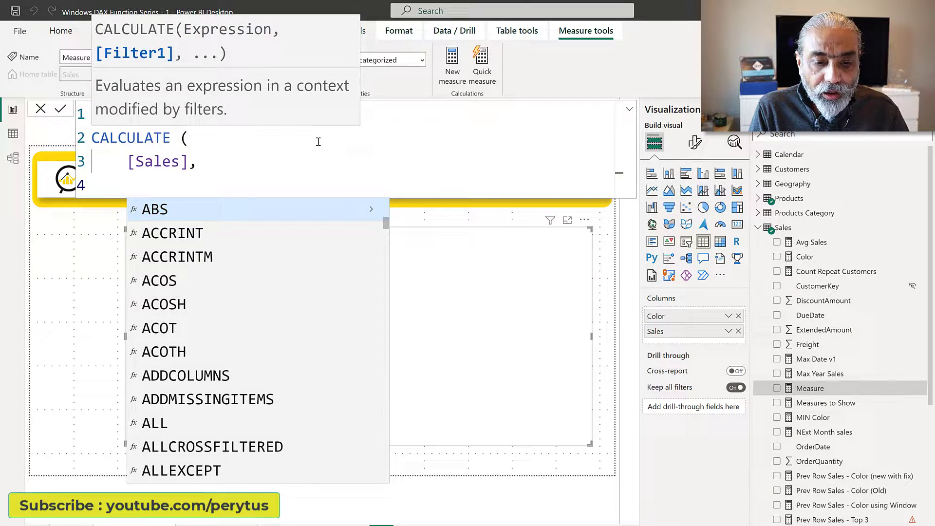
text(OFFSET ()
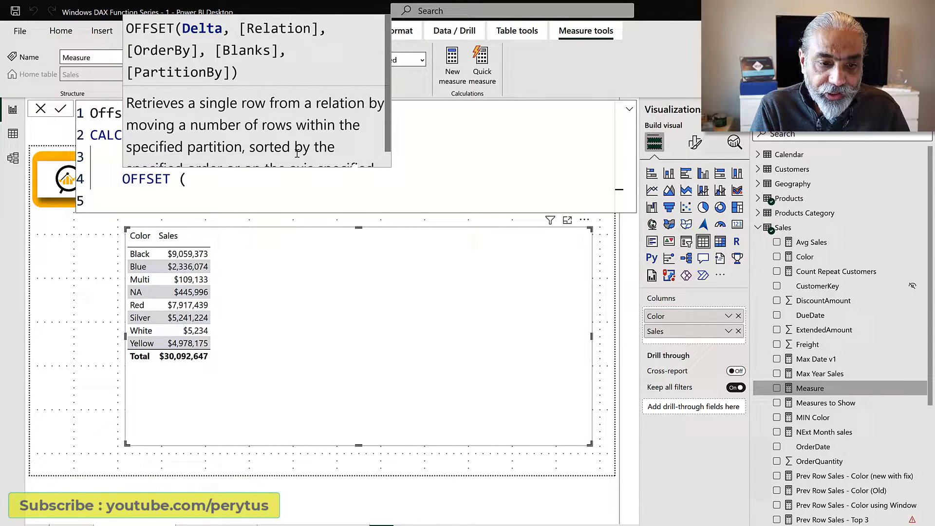
Give OFFSET the arguments -1 and ALLSELECTED ( Products[Color] ).
text(-1)
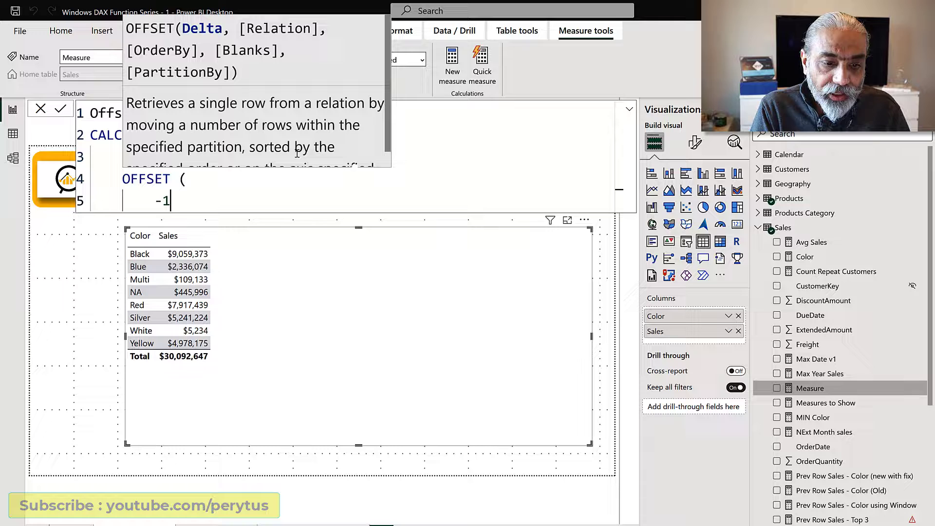
text(,)
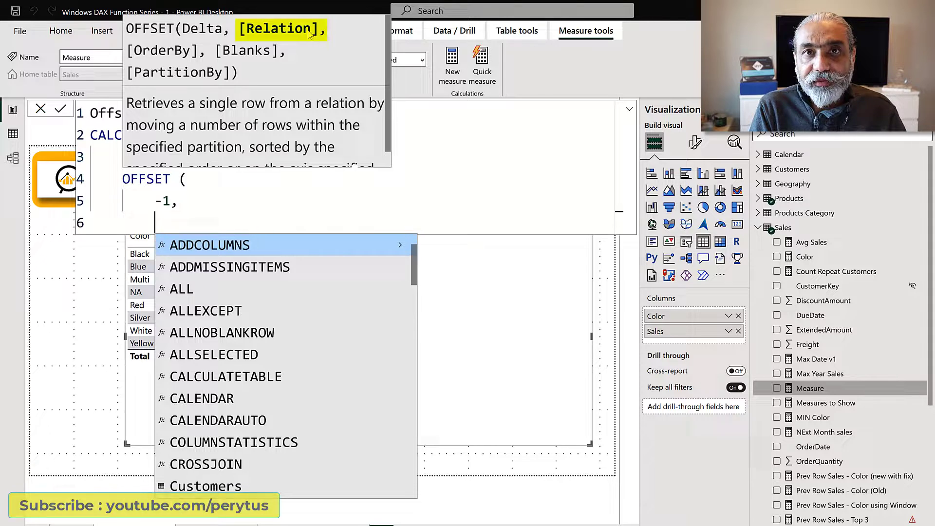
mouse_move(187, 63)
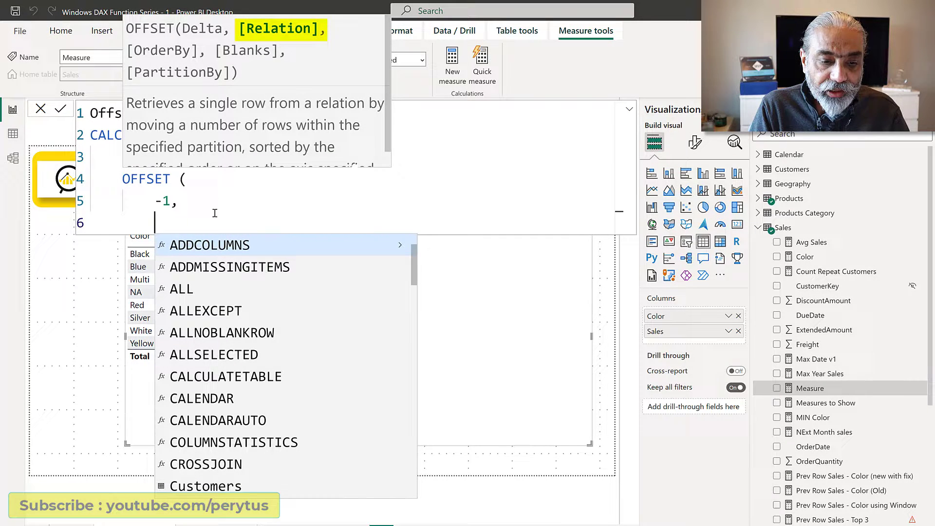
text(AL)
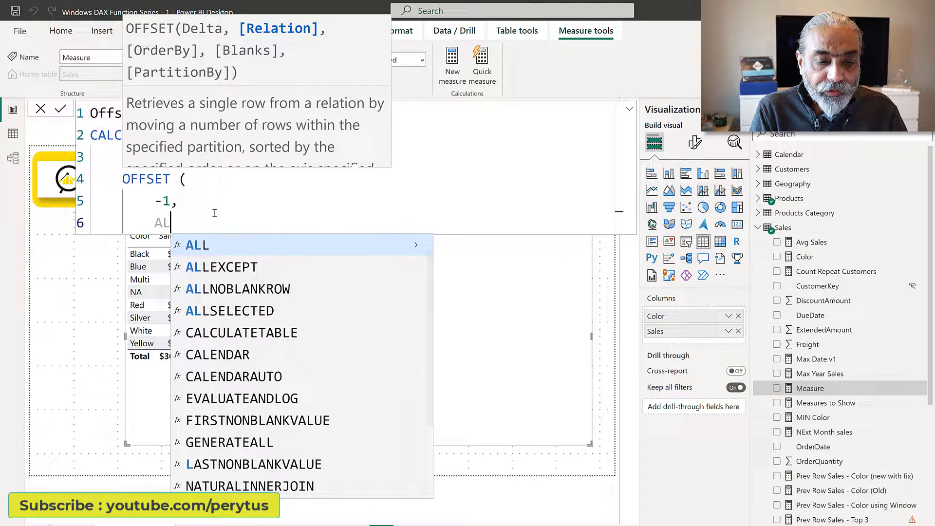
text(LSELECTED)
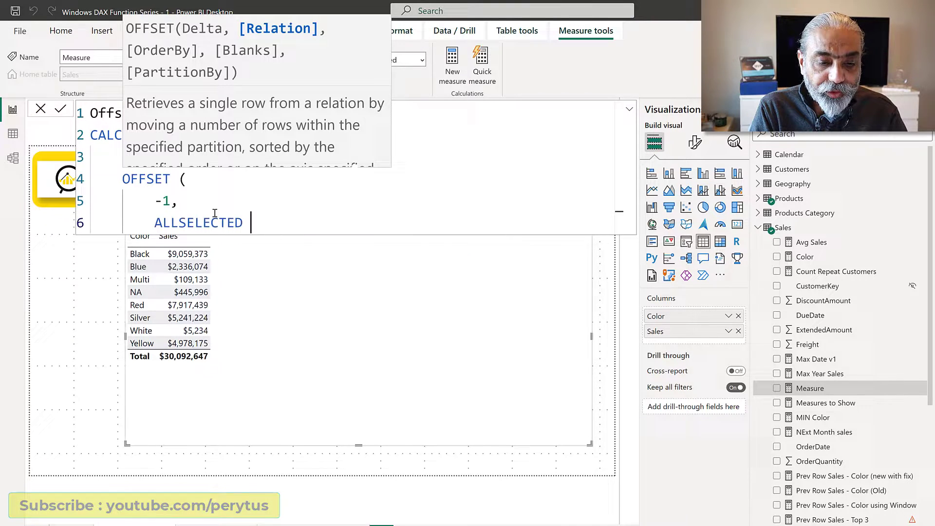
text(( Products[Color] ),)
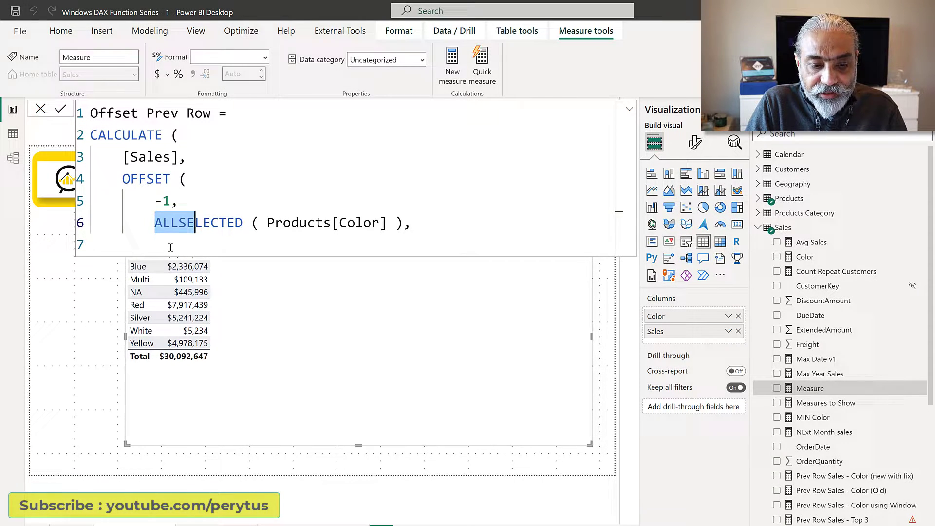
Add ORDERBY ( Products[Color] ) to OFFSET and start the blanks argument with commas.
text(ORDERBY ()
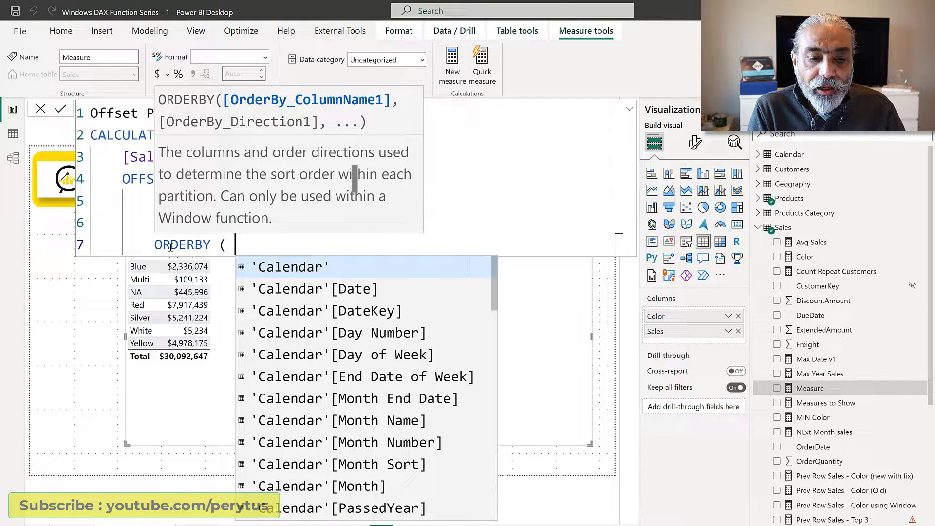
text(Prod)
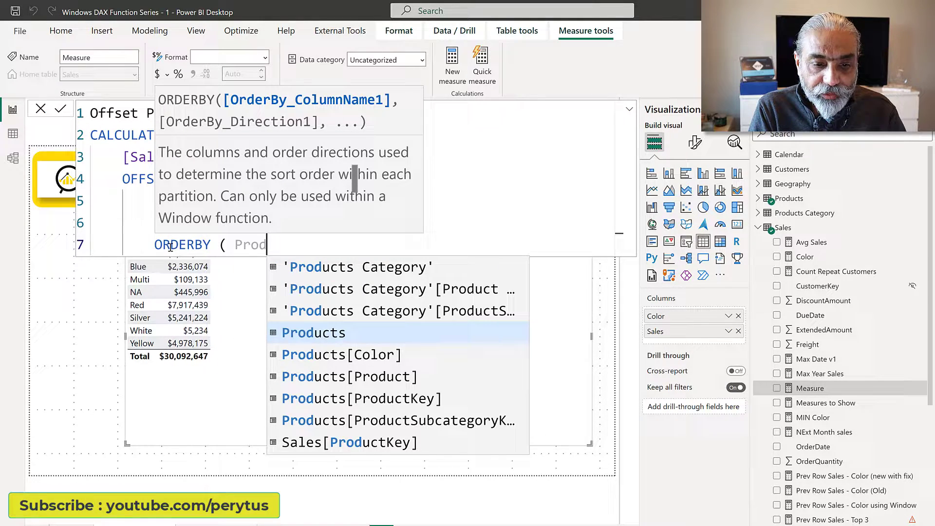
click(340, 355)
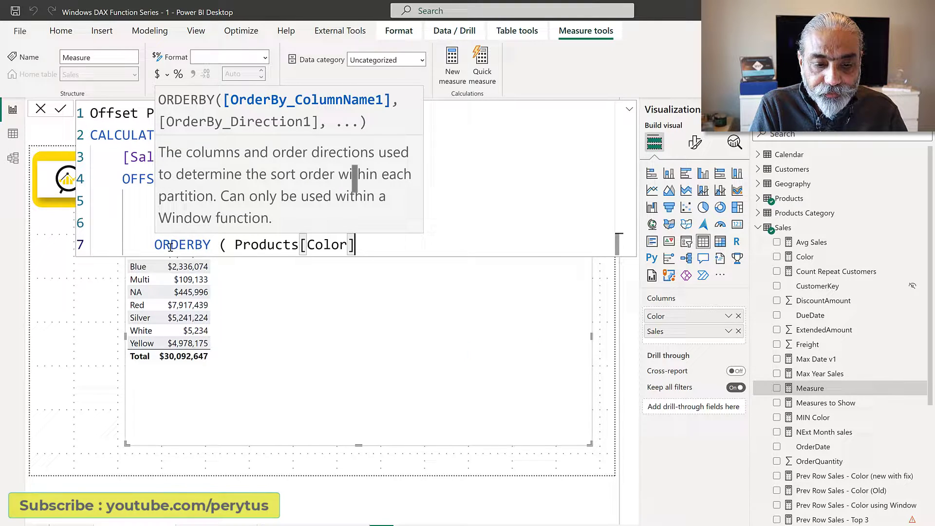
text(),)
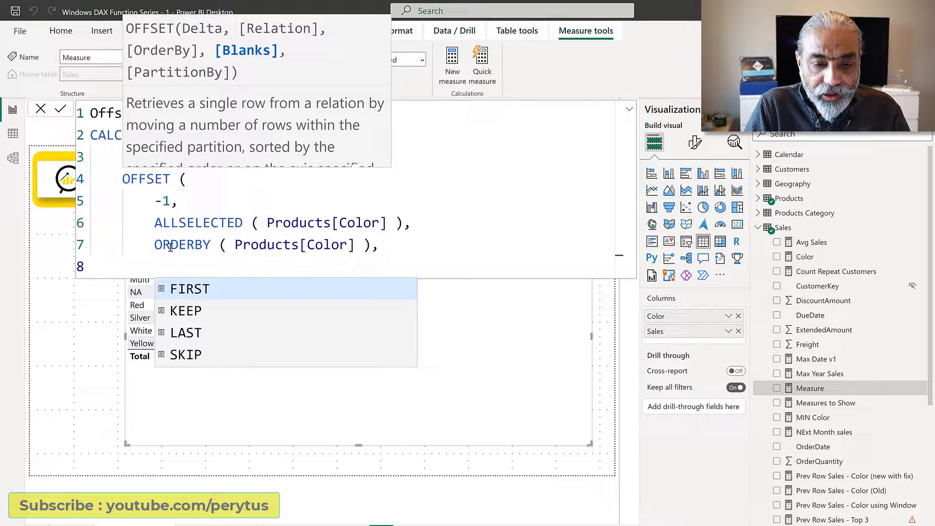
text(,m)
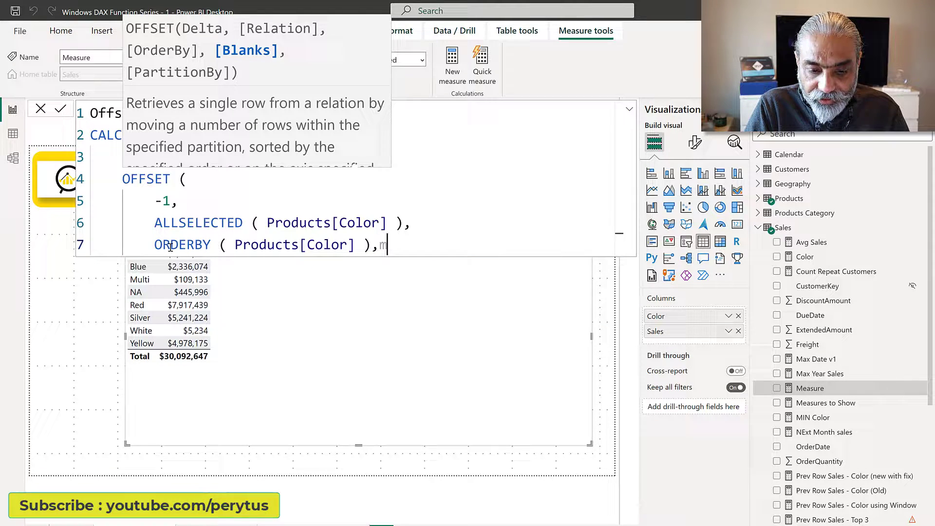
text(,)
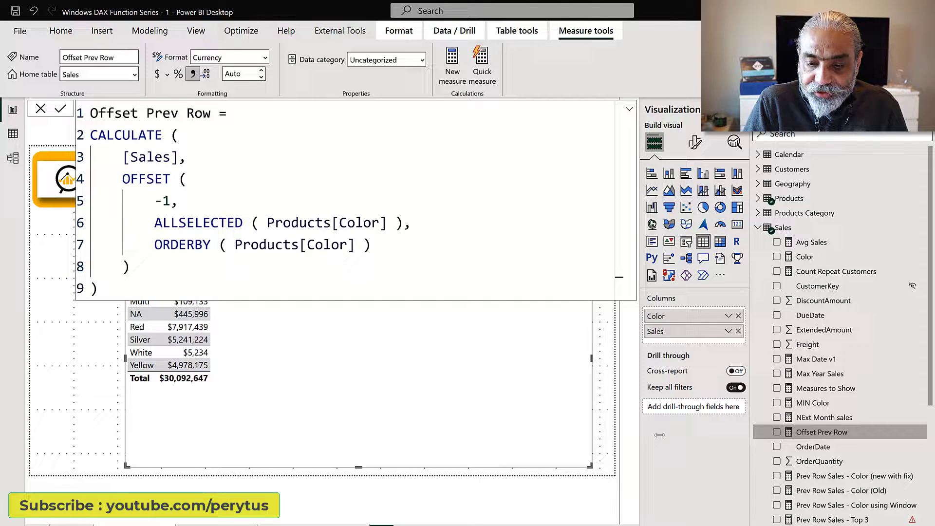
Commit the Offset Prev Row formula so it shows as a column in the colour sales table.
click(777, 431)
text(0)
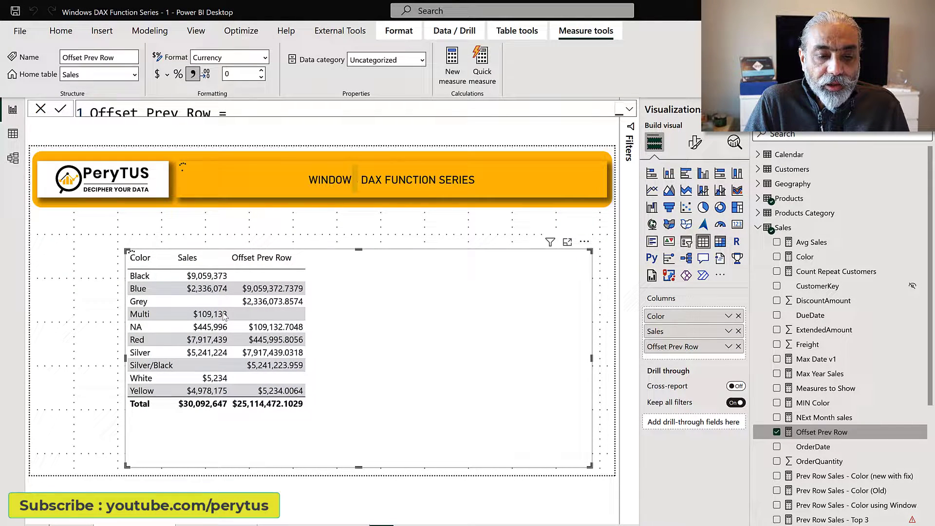
Set Offset Prev Row to display 0 decimal places in Measure tools.
click(260, 70)
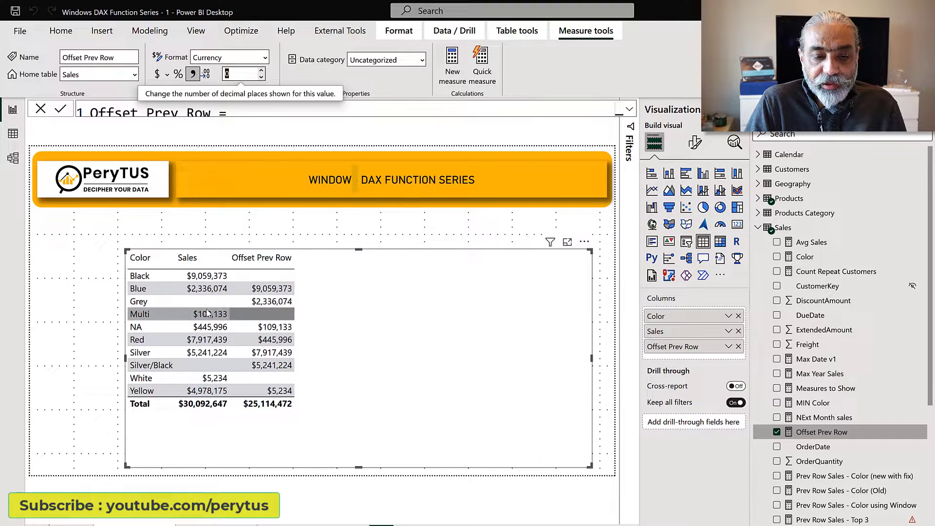
mouse_move(208, 314)
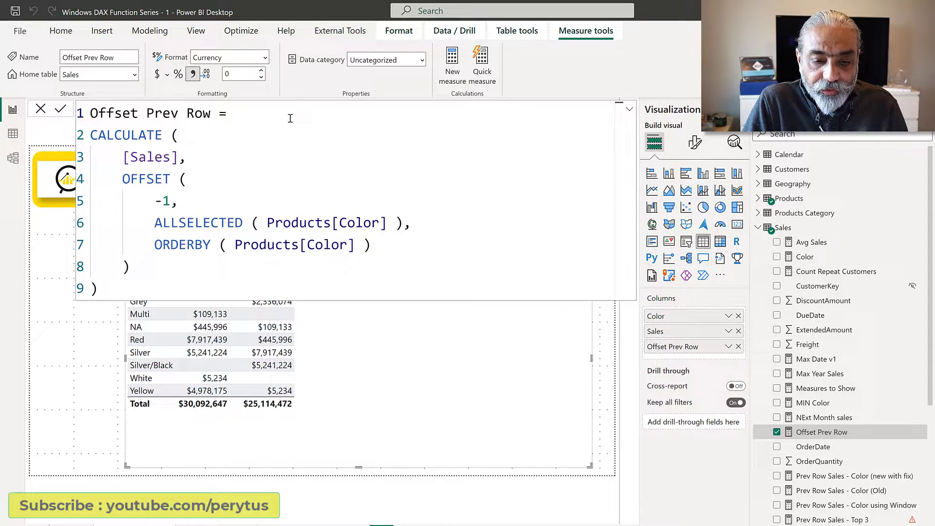
Wrap the calculation in IF ( NOT ISBLANK ( [Sales] ), ... ) so blank-sales colours drop out.
text(IF ()
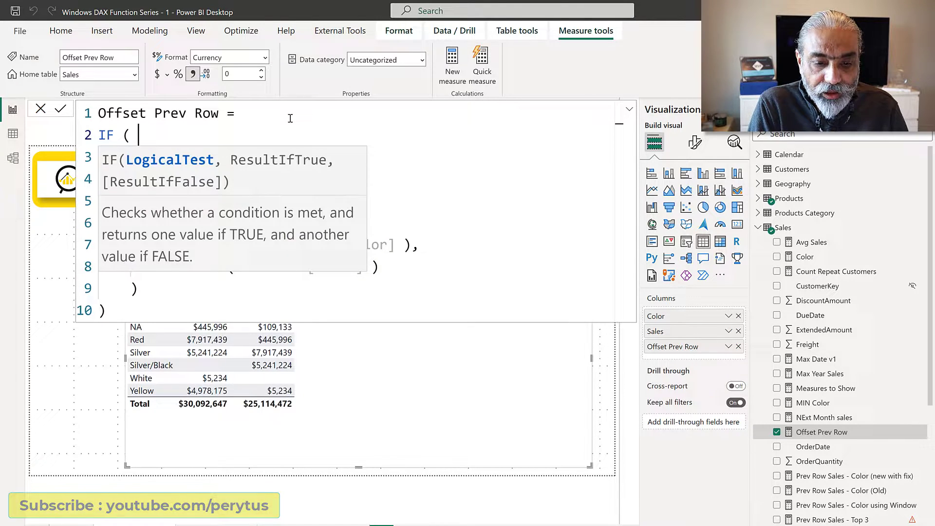
text(NOT)
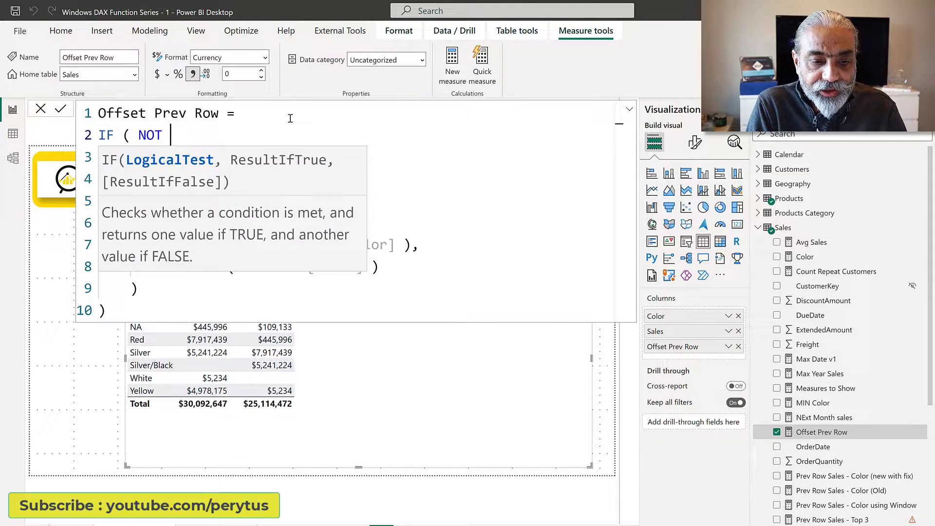
text(ISBLANK ( S)
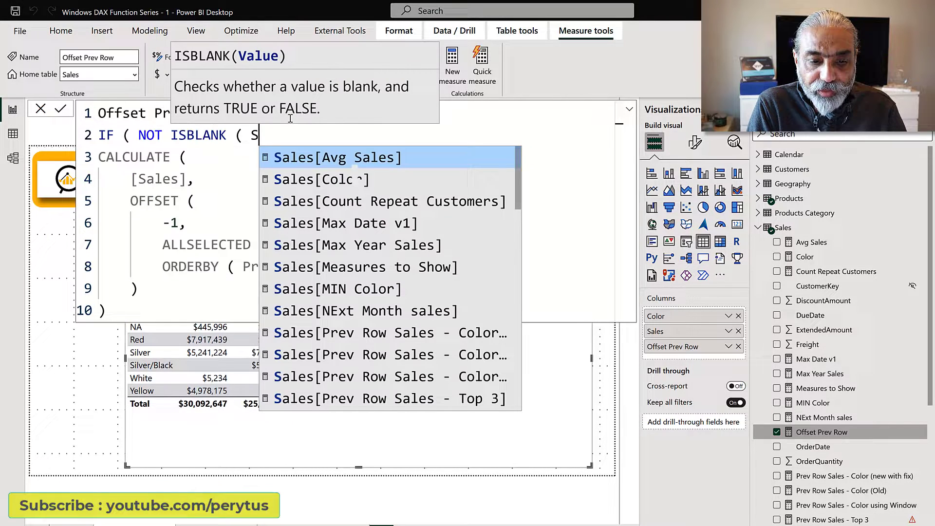
text([Sa)
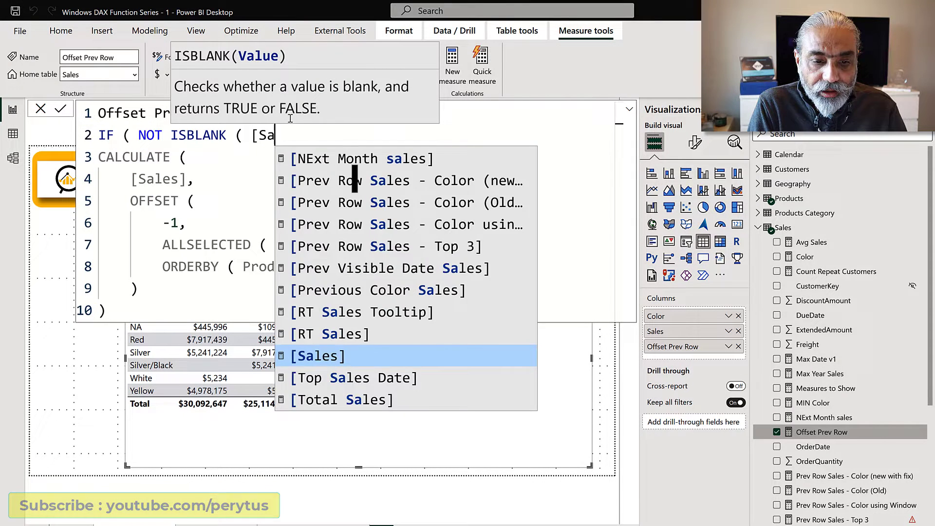
click(316, 355)
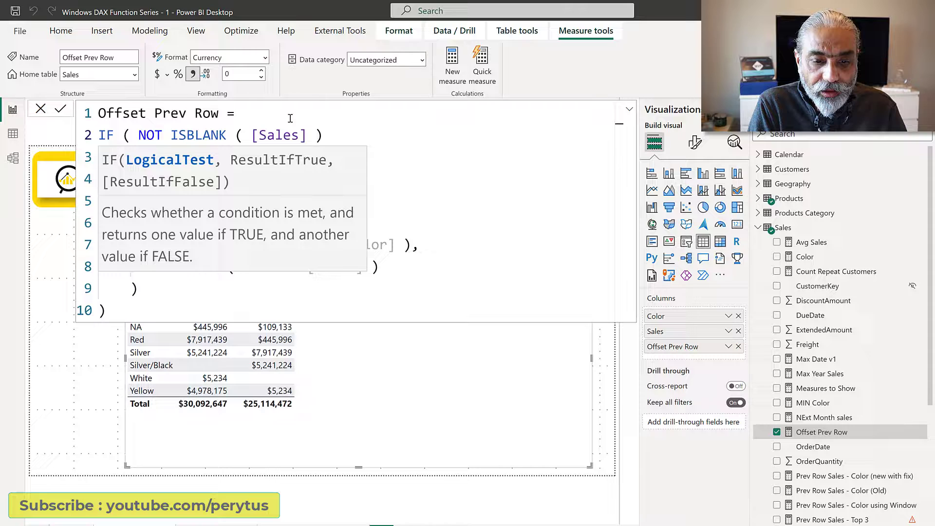
text(,)
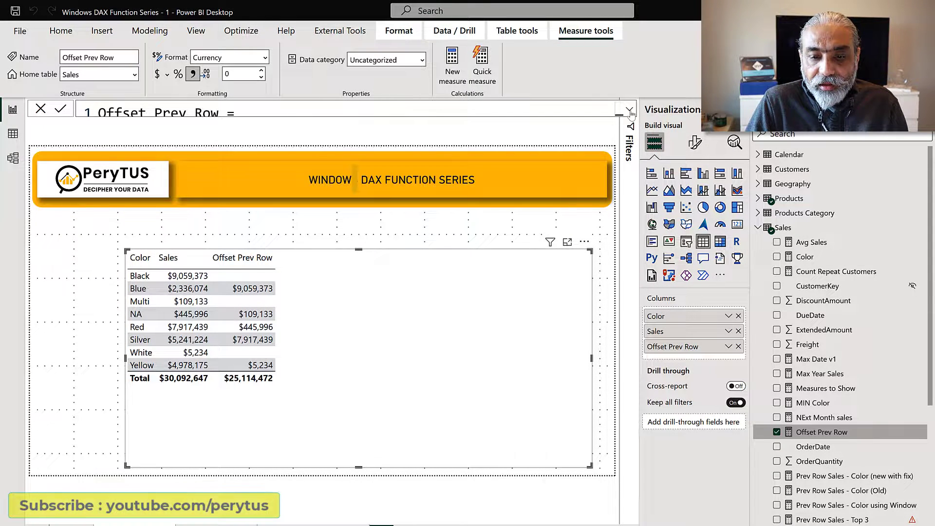
Reopen the formula and comment out the IF NOT ISBLANK wrapper lines.
click(627, 109)
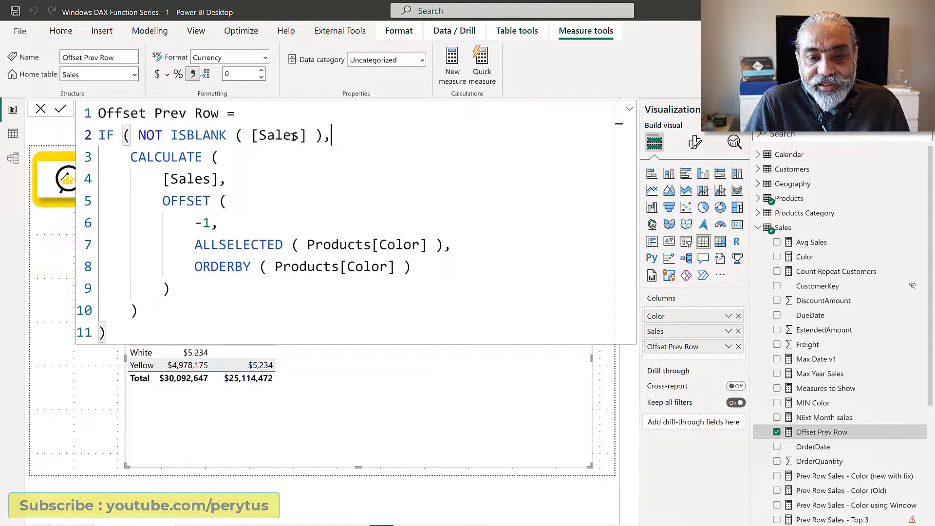
drag(242, 135, 329, 134)
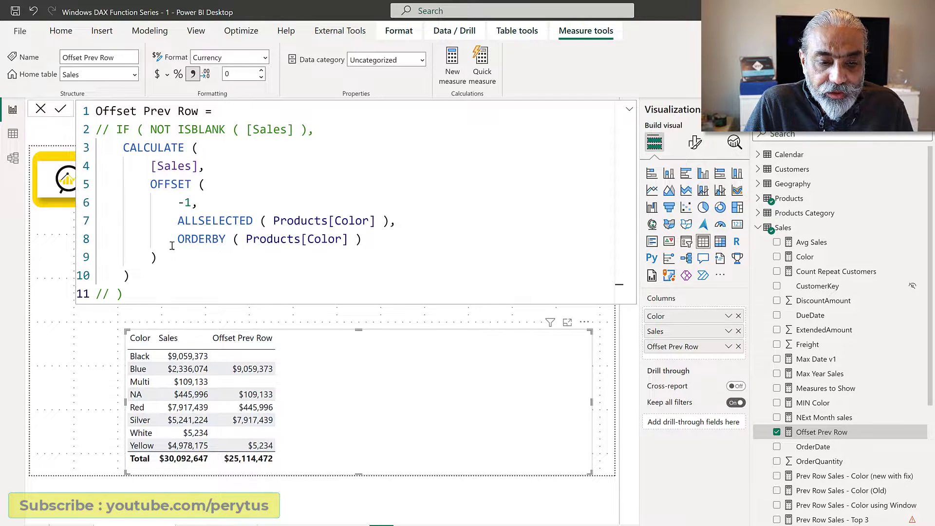
Replace OFFSET's relation with SUMMARIZE ( ALLSELECTED ( Sales ), Products[Color] ).
drag(177, 221, 327, 221)
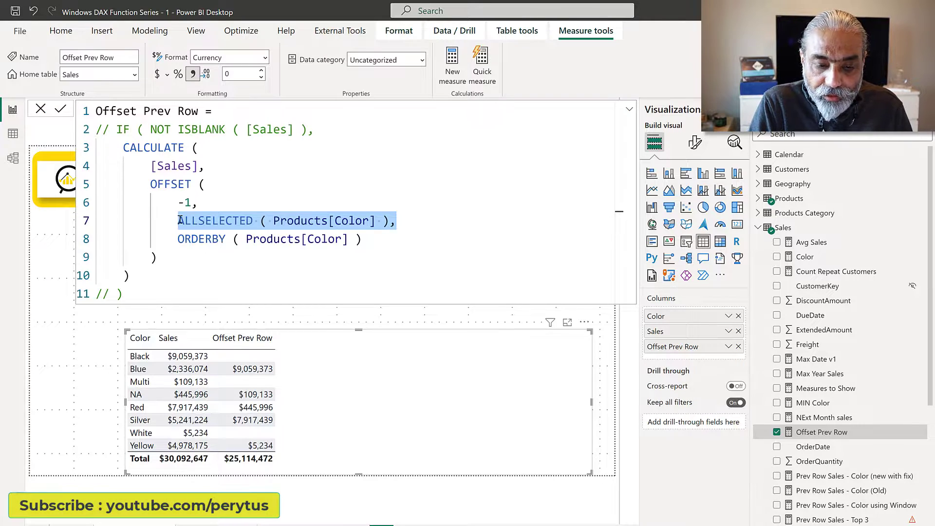
text(SUMMARIZE()
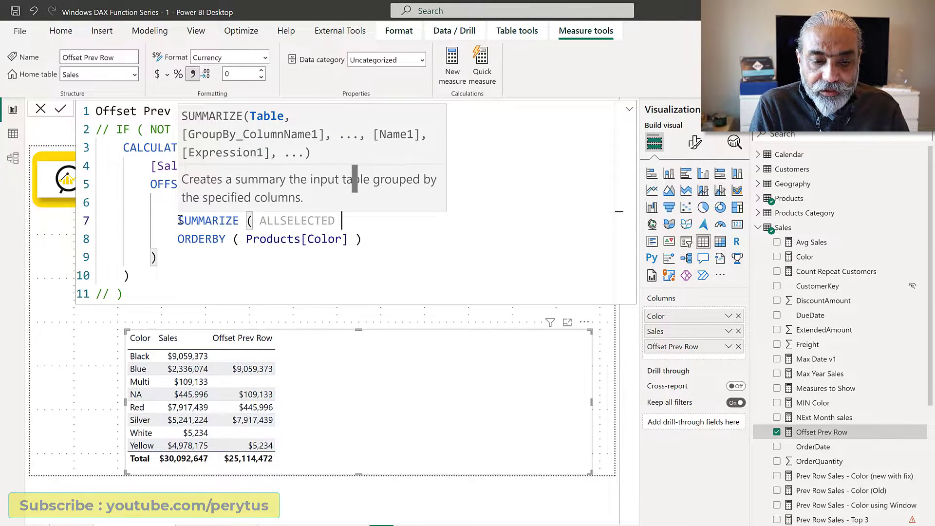
text(Sales)
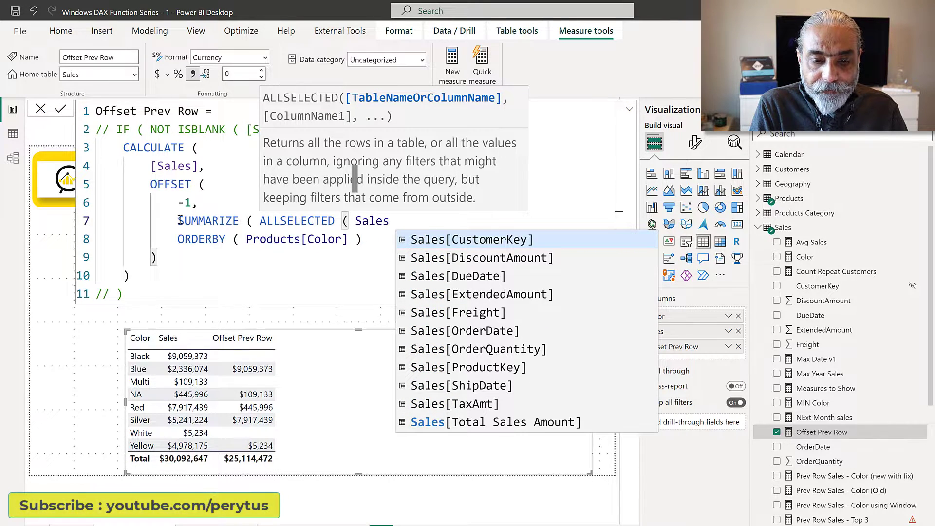
text(,)
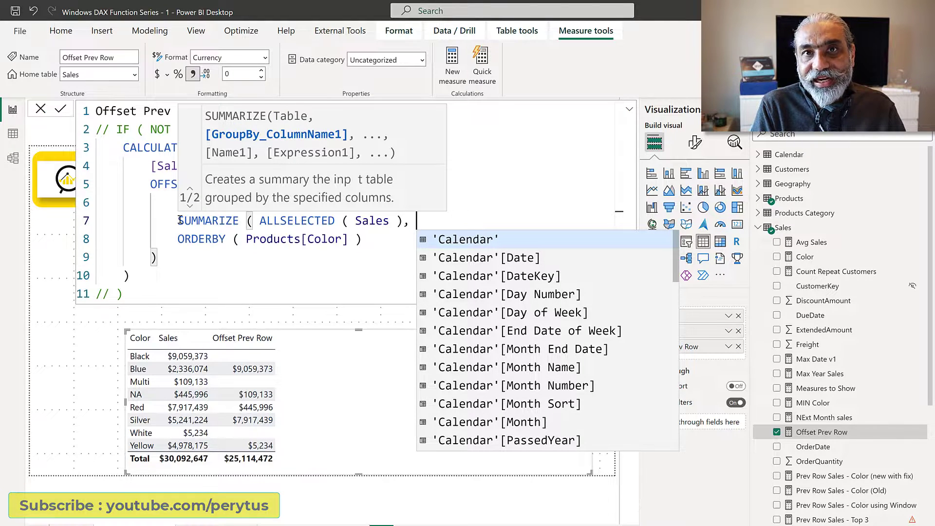
text(col)
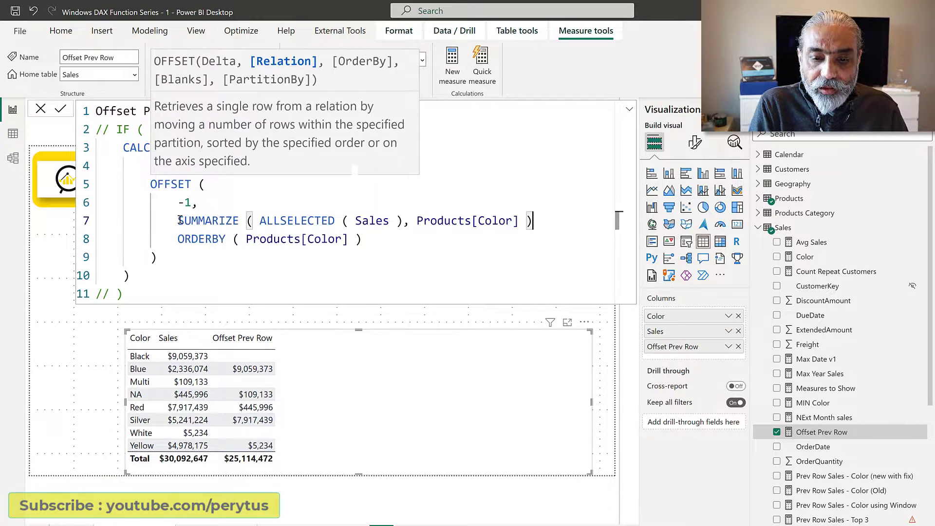
text(,)
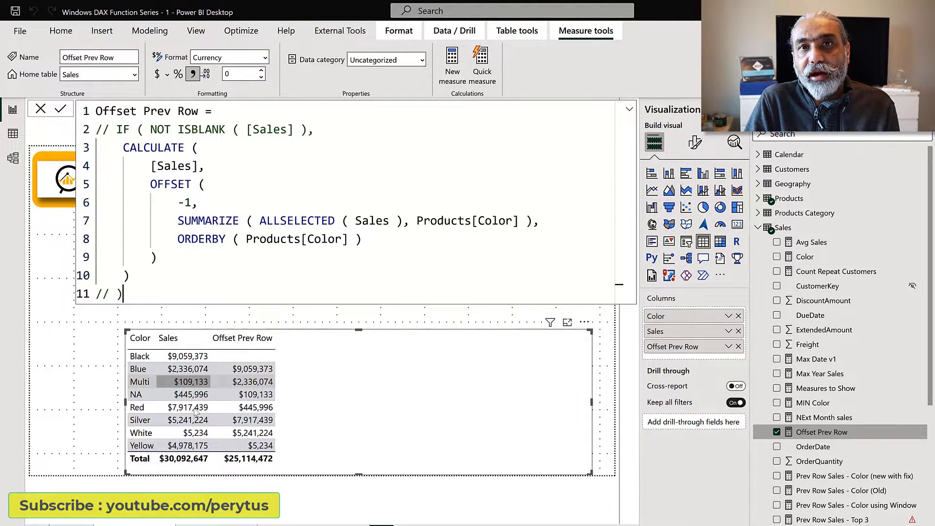
mouse_move(250, 382)
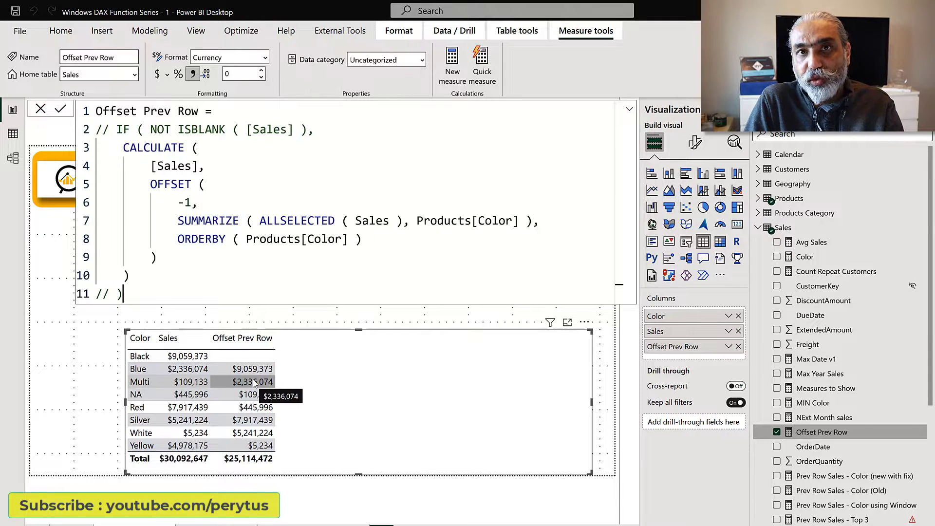